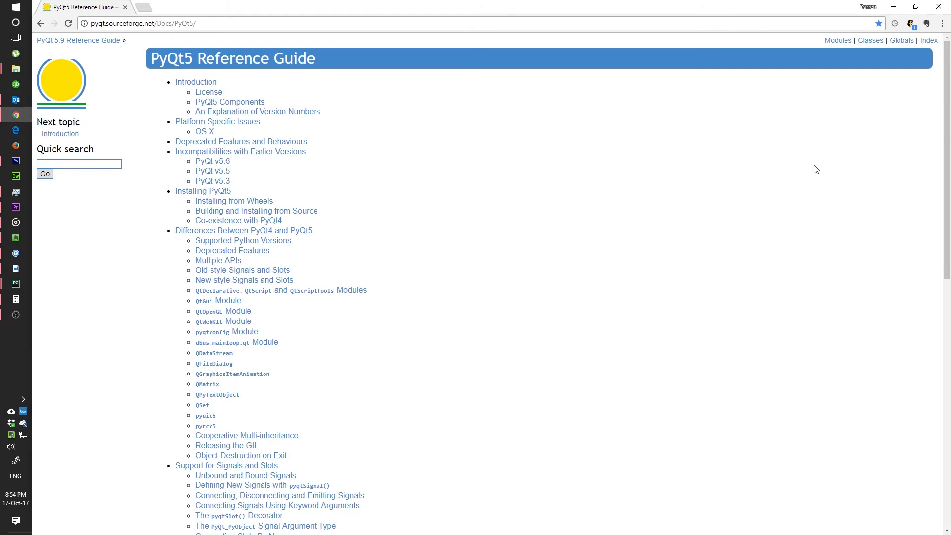
{"action": "mouse_move", "coordinate": [564, 246]}
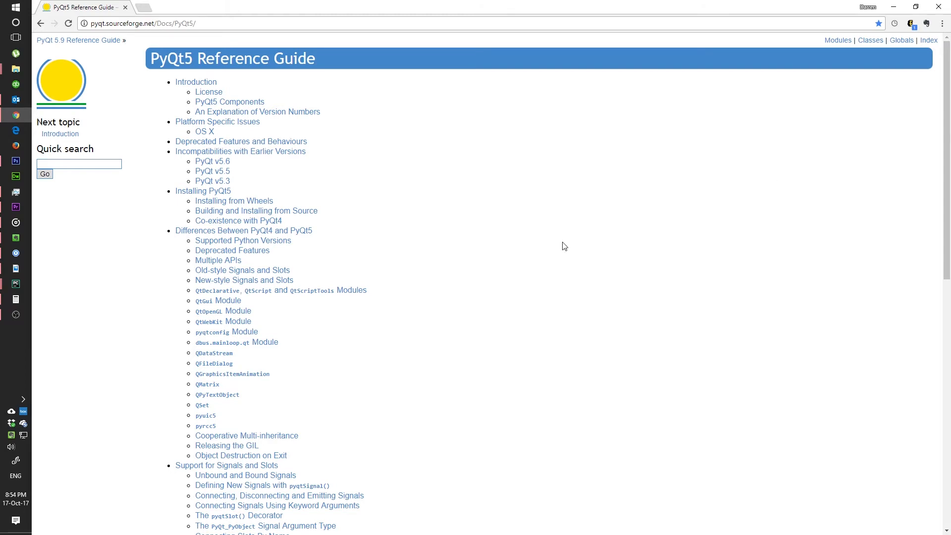
{"action": "mouse_move", "coordinate": [491, 286]}
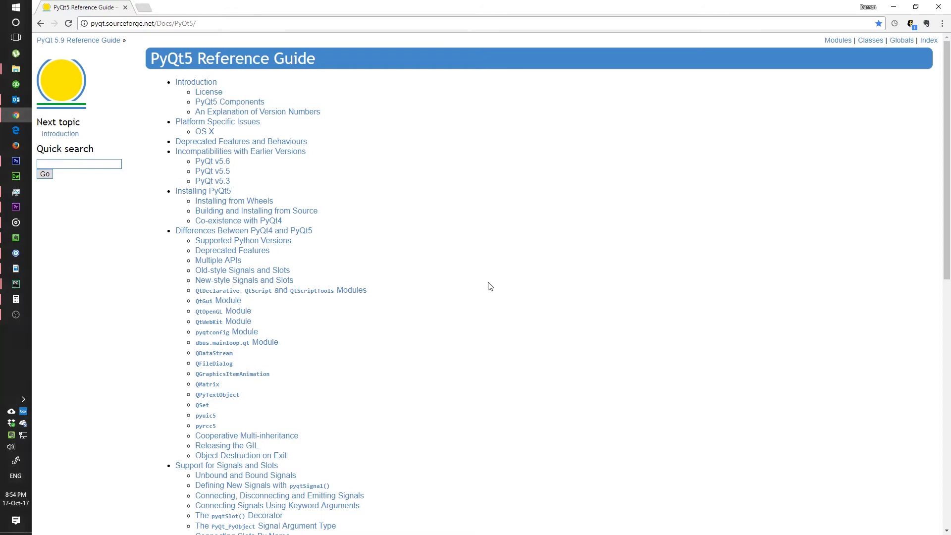
{"action": "mouse_move", "coordinate": [432, 272]}
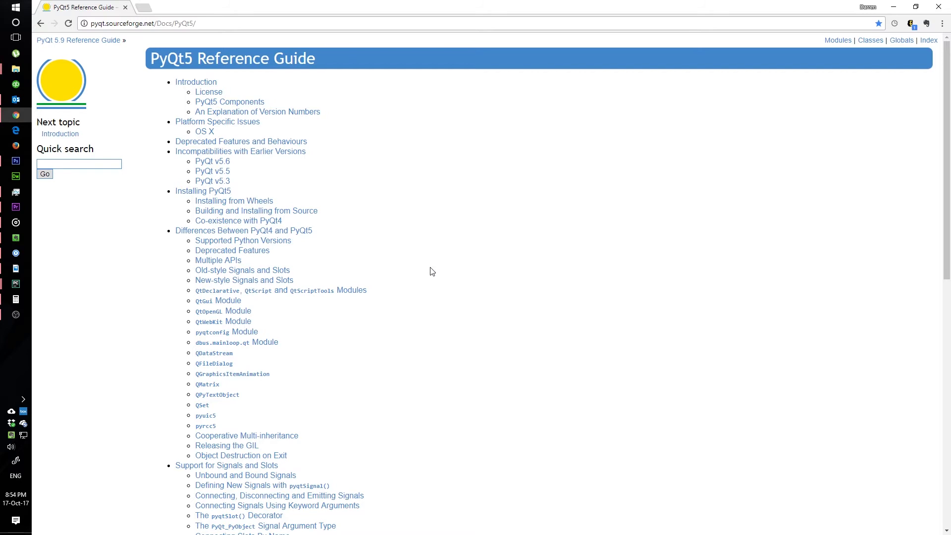
{"action": "mouse_move", "coordinate": [253, 121]}
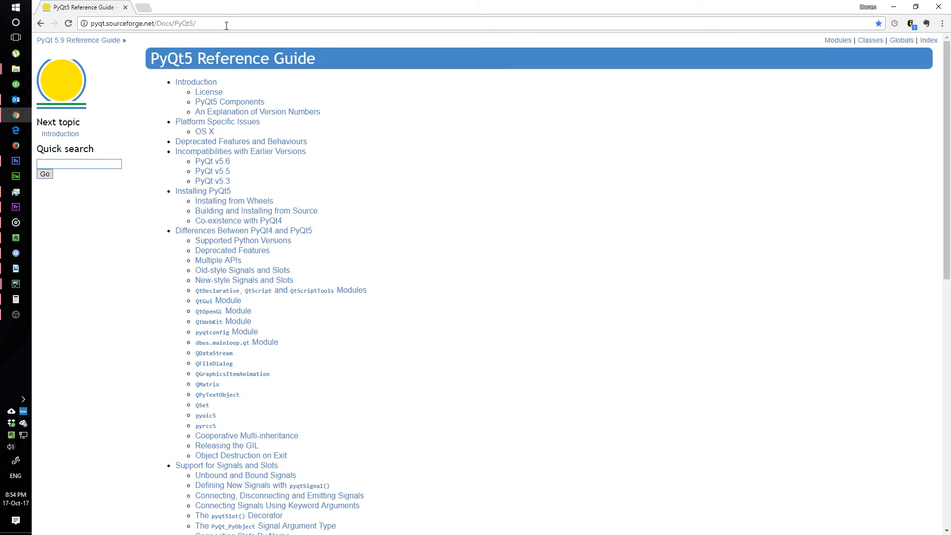
{"action": "mouse_move", "coordinate": [196, 82]}
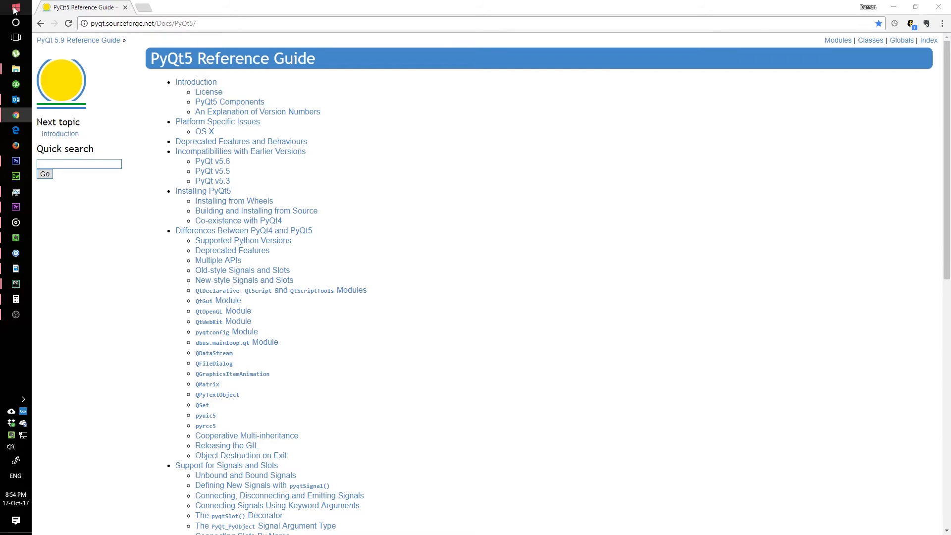
Launch Windows PowerShell from the Start menu and run 'pip install pyqt5'.
{"action": "right_click", "coordinate": [14, 9]}
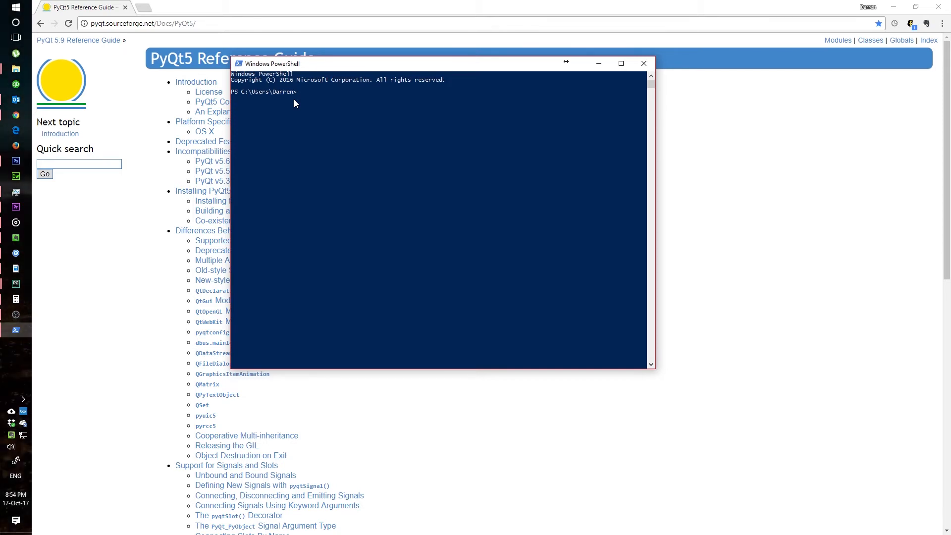
{"action": "type", "text": "p"}
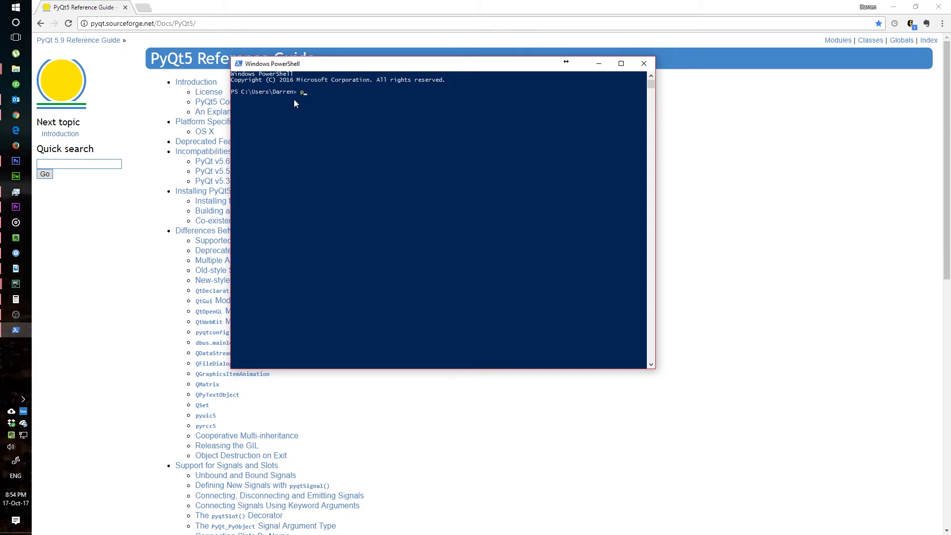
{"action": "type", "text": "ip i"}
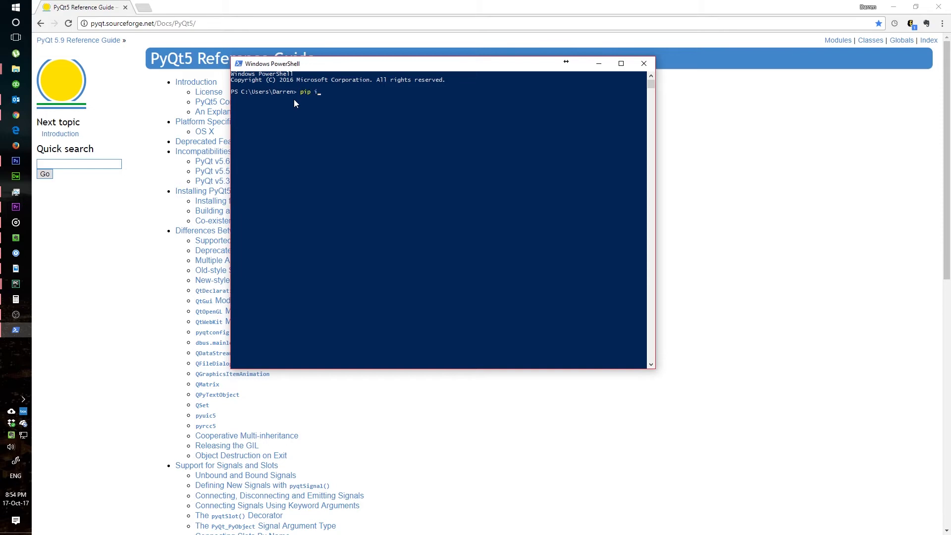
{"action": "type", "text": "nstall"}
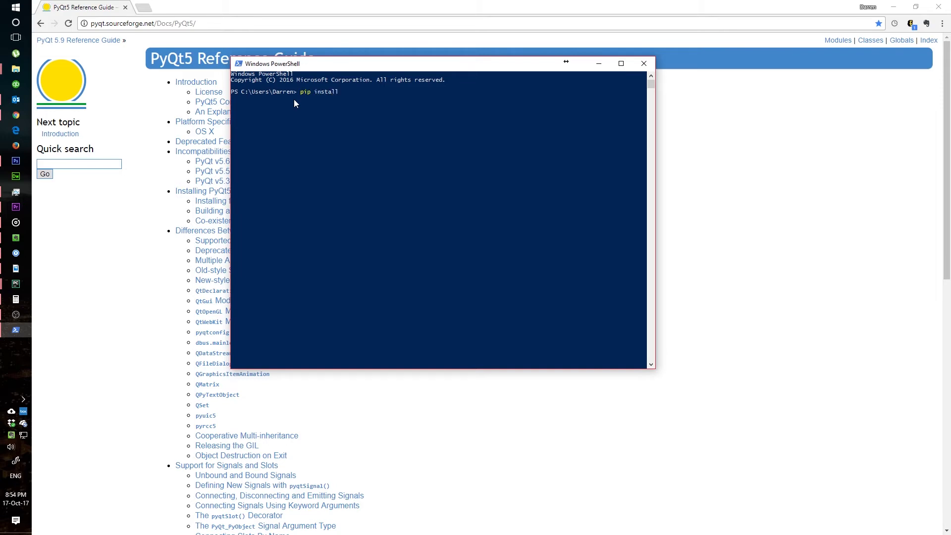
{"action": "type", "text": "pyqt"}
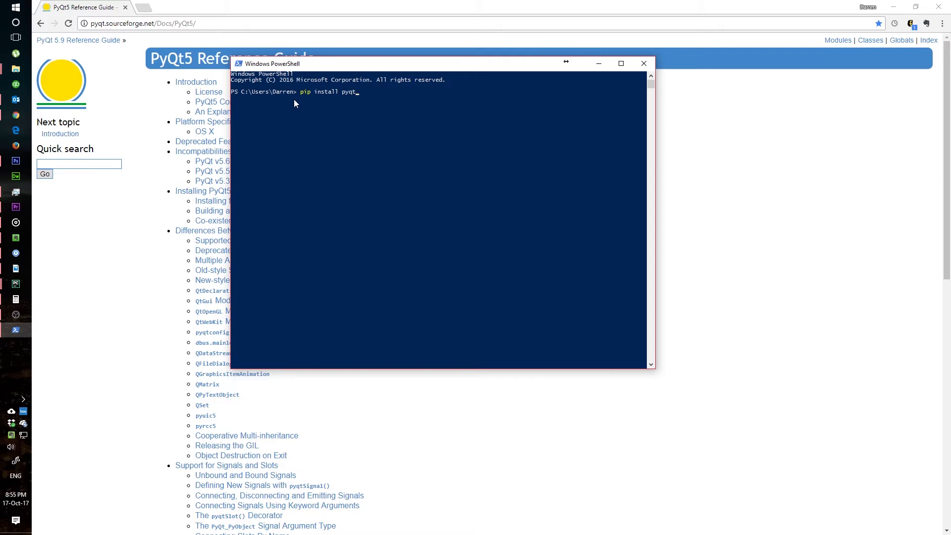
{"action": "type", "text": "5"}
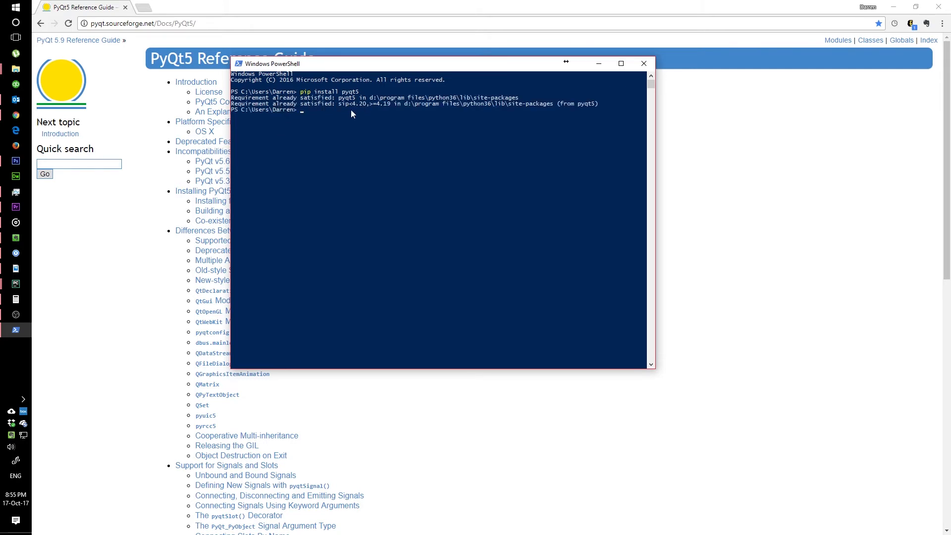
{"action": "mouse_move", "coordinate": [609, 219]}
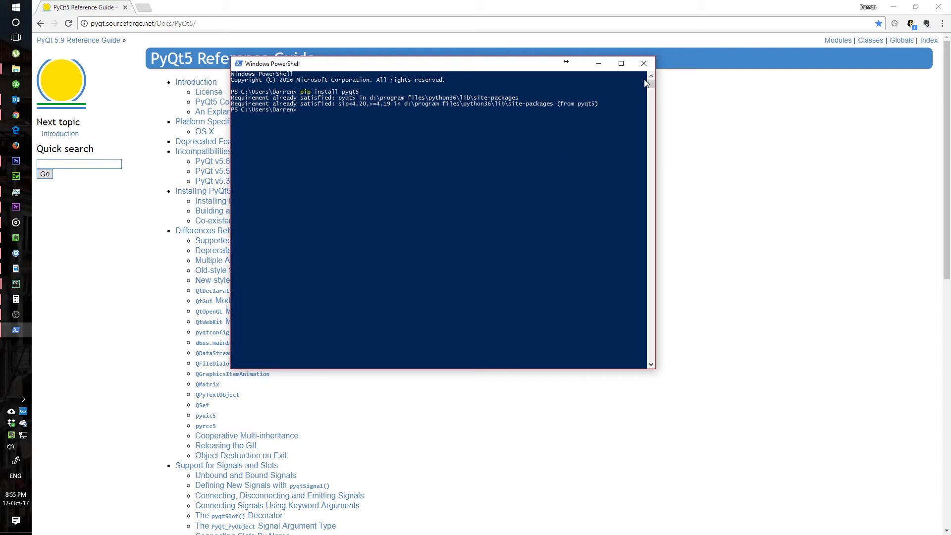
{"action": "mouse_move", "coordinate": [598, 64]}
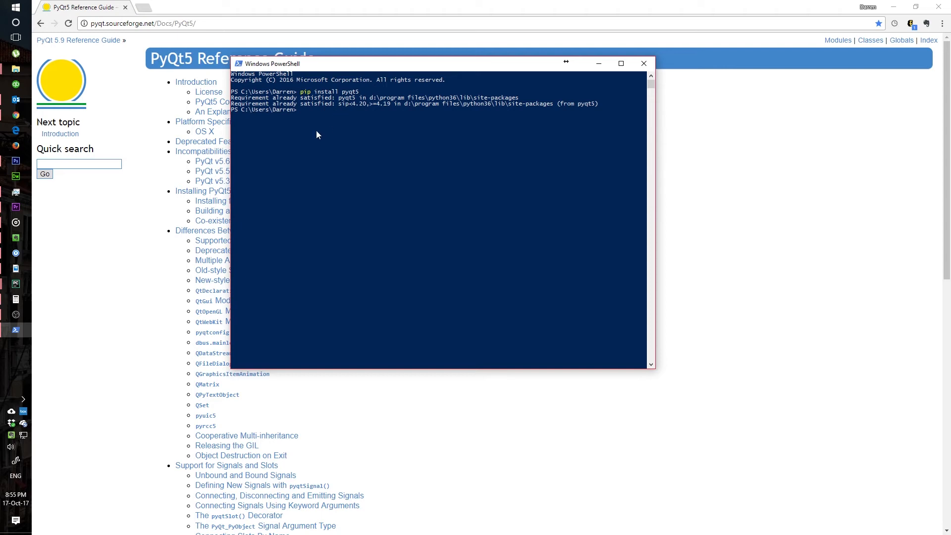
{"action": "mouse_move", "coordinate": [303, 97]}
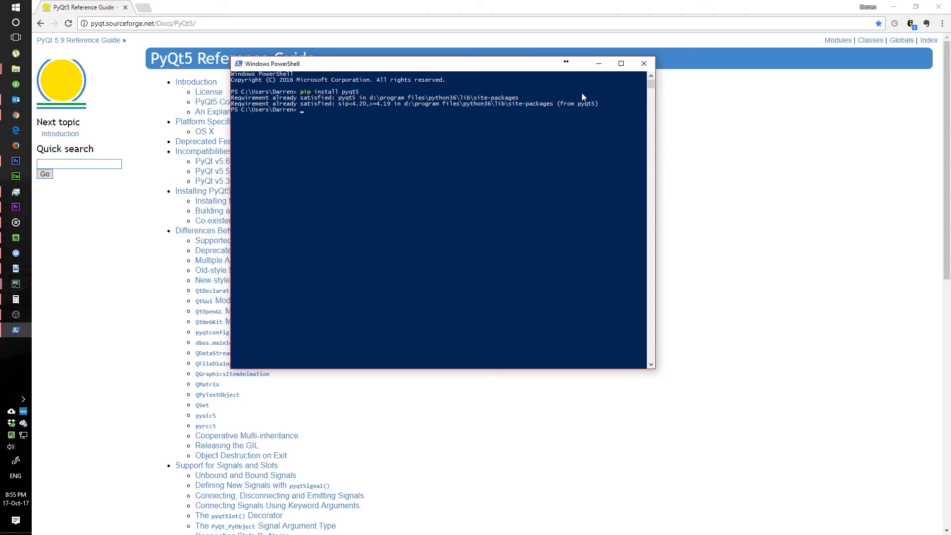
{"action": "mouse_move", "coordinate": [598, 66]}
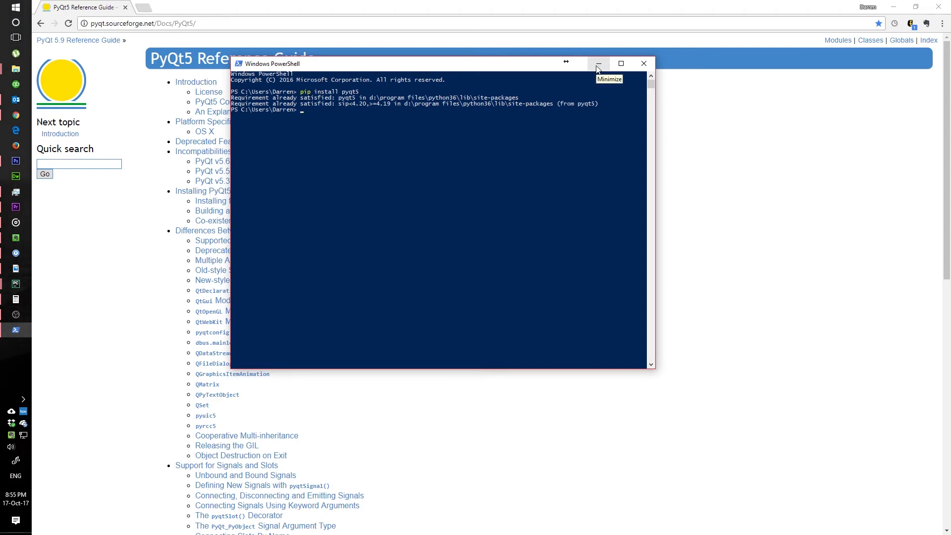
Minimize PowerShell and search Start for 'varia' to find the environment variables setting.
{"action": "left_click", "coordinate": [597, 64]}
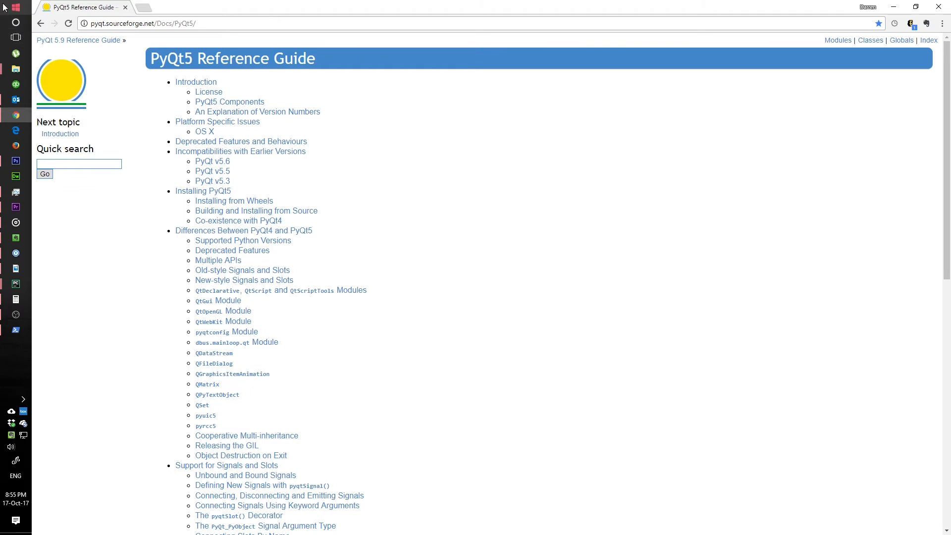
{"action": "left_click", "coordinate": [9, 7]}
{"action": "type", "text": "varia"}
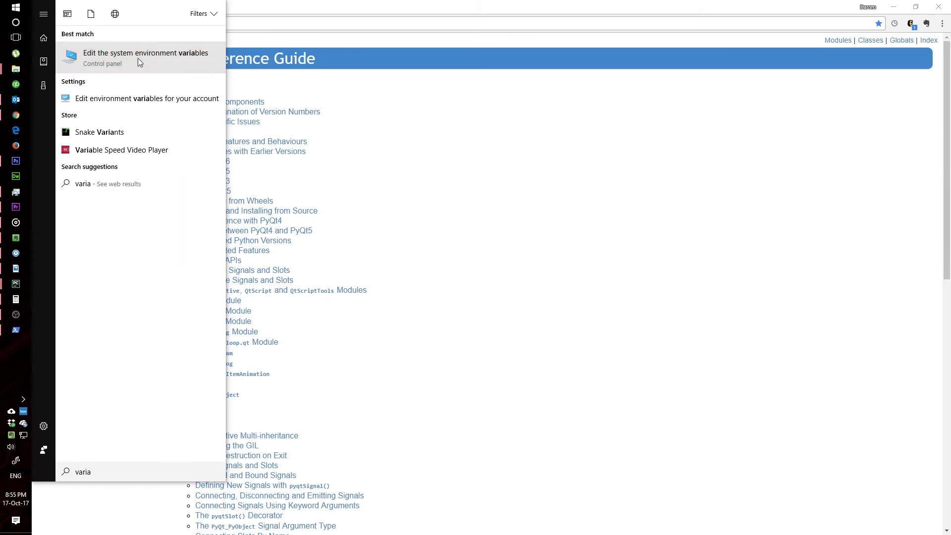
Reach the Environment Variables window and locate the system Path variable.
{"action": "left_click", "coordinate": [146, 58]}
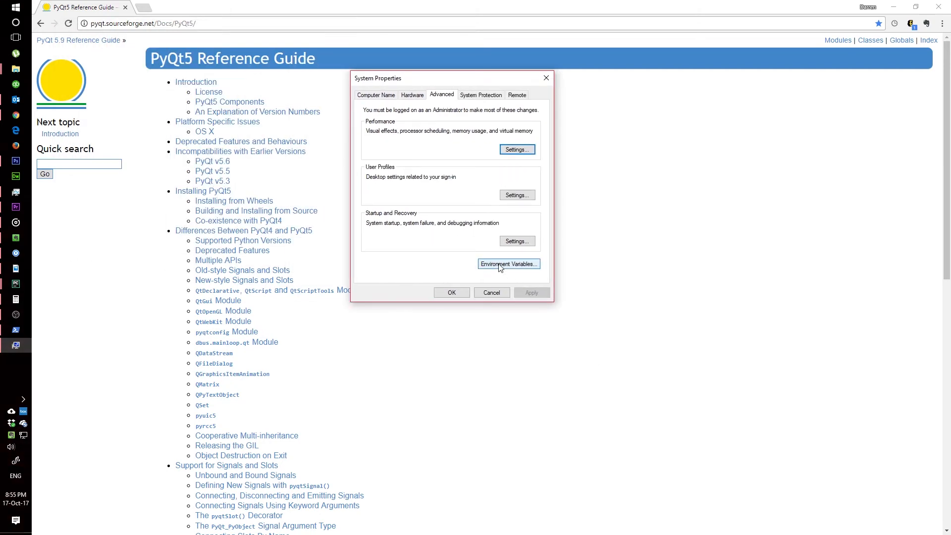
{"action": "left_click", "coordinate": [508, 263]}
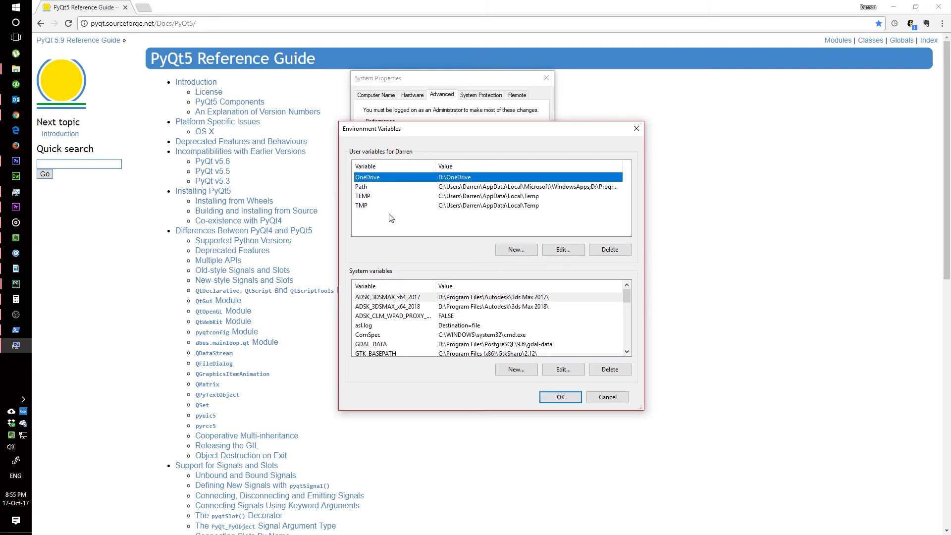
{"action": "mouse_move", "coordinate": [395, 309]}
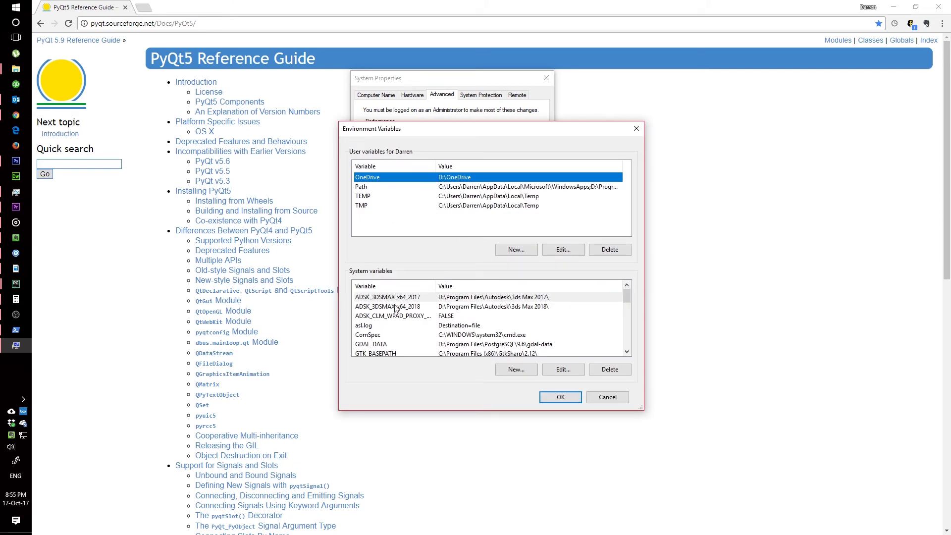
{"action": "scroll", "scroll_direction": "down", "scroll_amount": 3}
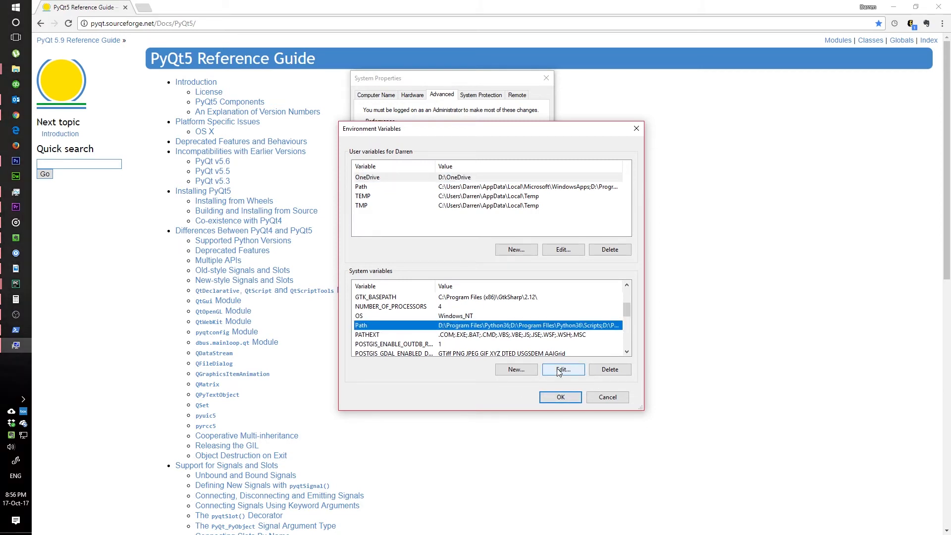
Verify the Path lists Python36, Scripts and PyQt5 uic folders, then close the editor.
{"action": "left_click", "coordinate": [562, 369]}
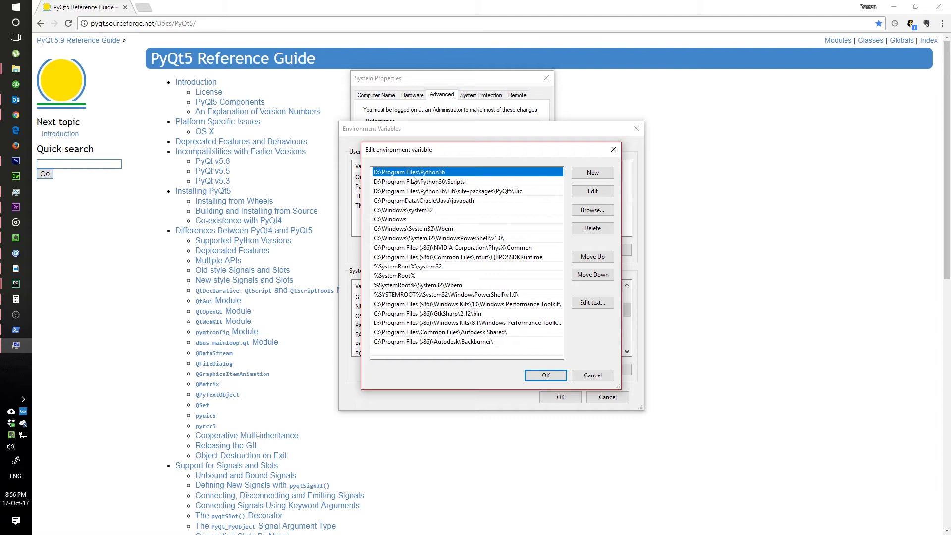
{"action": "mouse_move", "coordinate": [417, 182]}
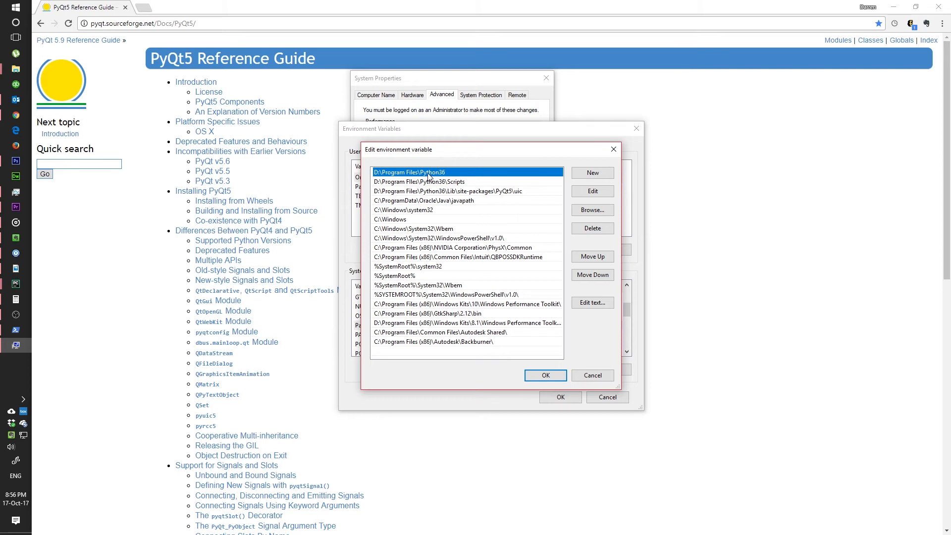
{"action": "mouse_move", "coordinate": [439, 186]}
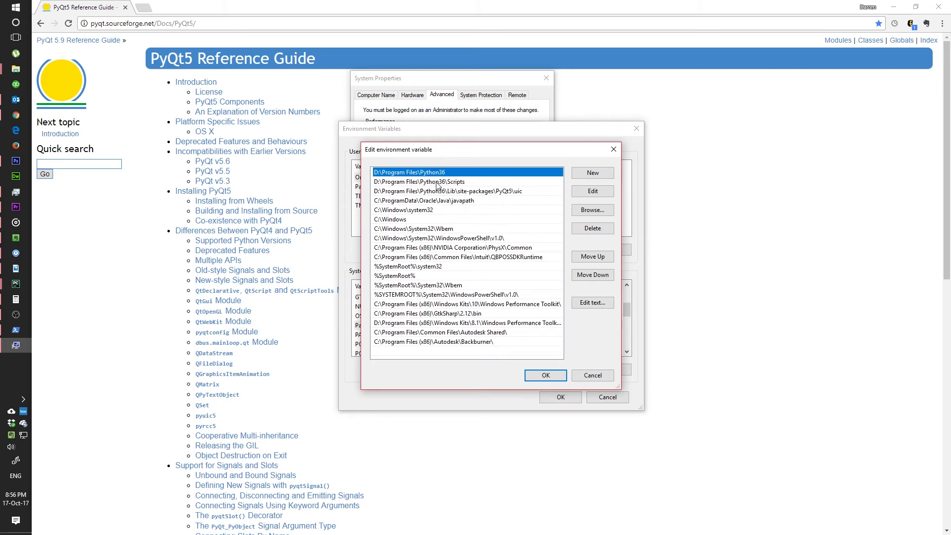
{"action": "left_click", "coordinate": [418, 181]}
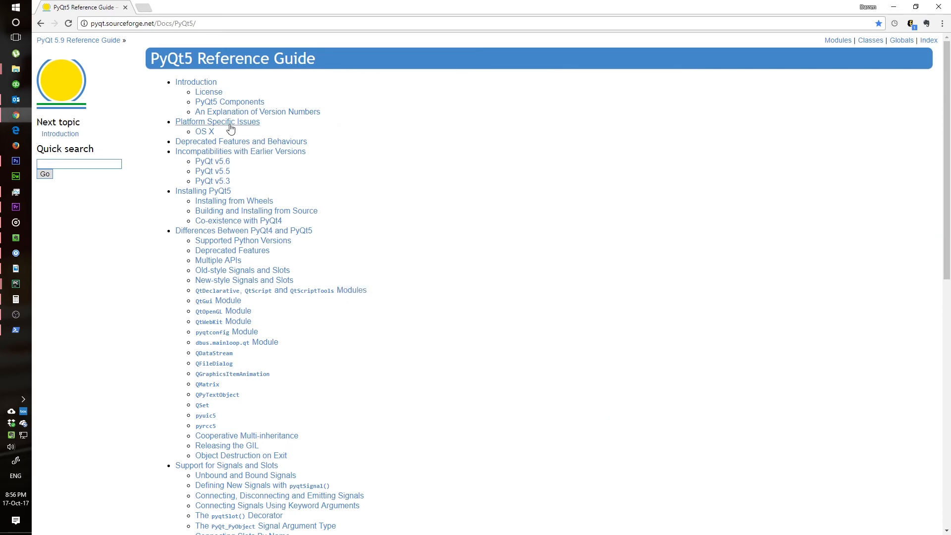
{"action": "mouse_move", "coordinate": [104, 226]}
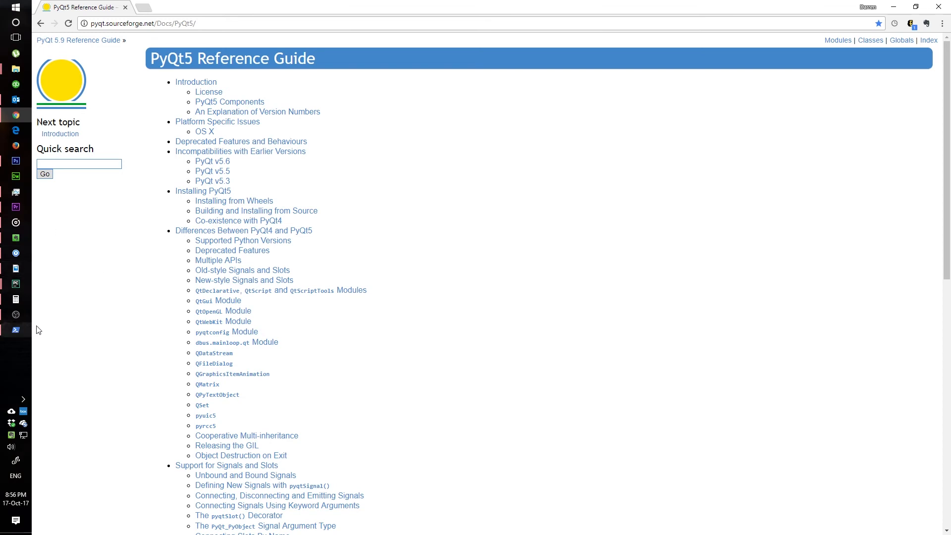
{"action": "mouse_move", "coordinate": [99, 251]}
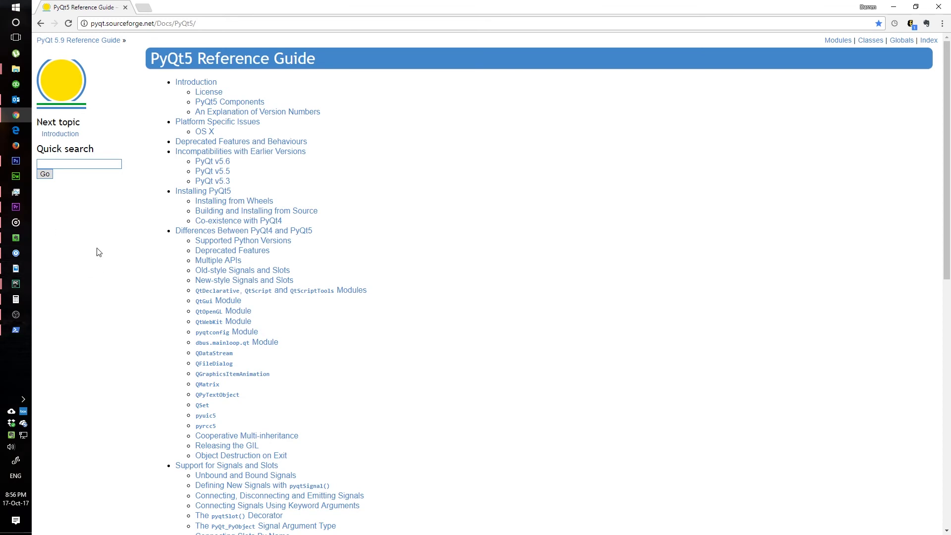
{"action": "mouse_move", "coordinate": [150, 47]}
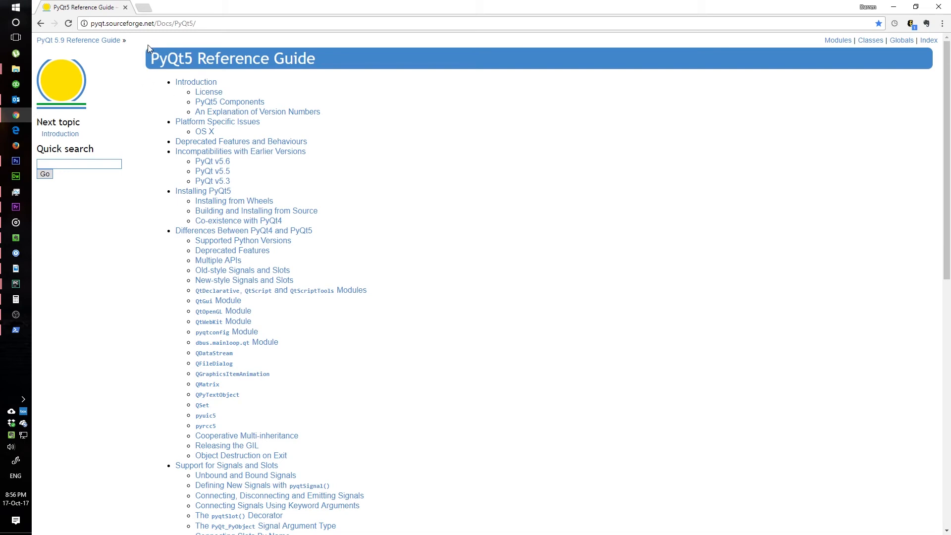
{"action": "mouse_move", "coordinate": [108, 54]}
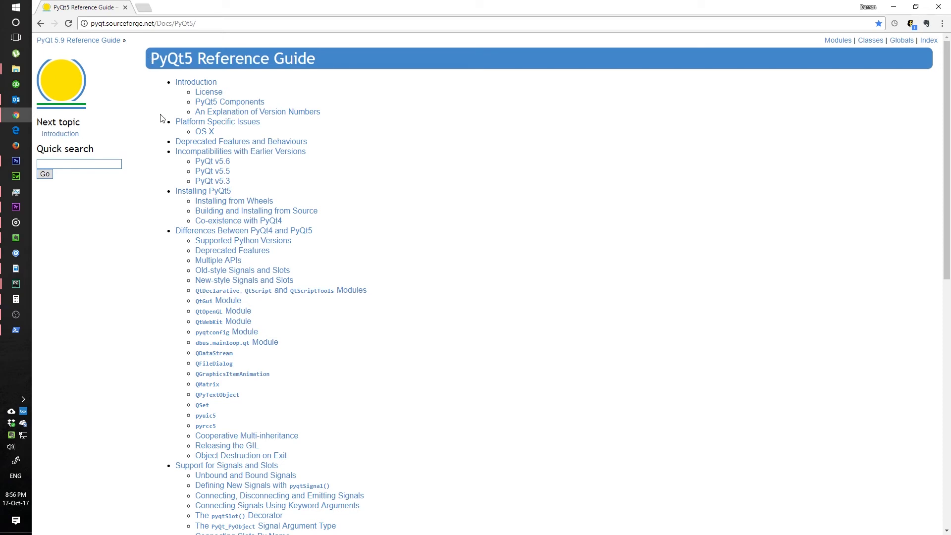
Look over the PyQt5 Reference Guide contents page in Chrome.
{"action": "left_click", "coordinate": [78, 163]}
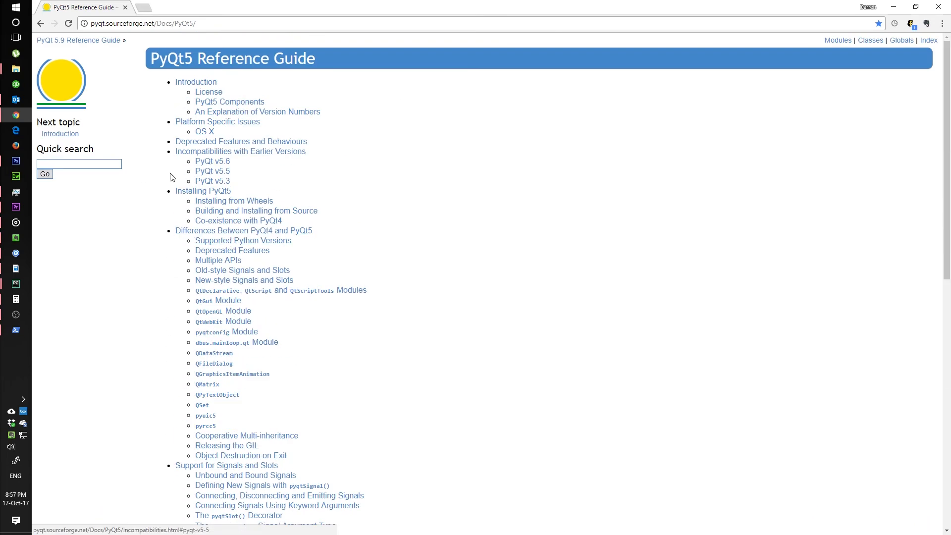
{"action": "left_click", "coordinate": [78, 164]}
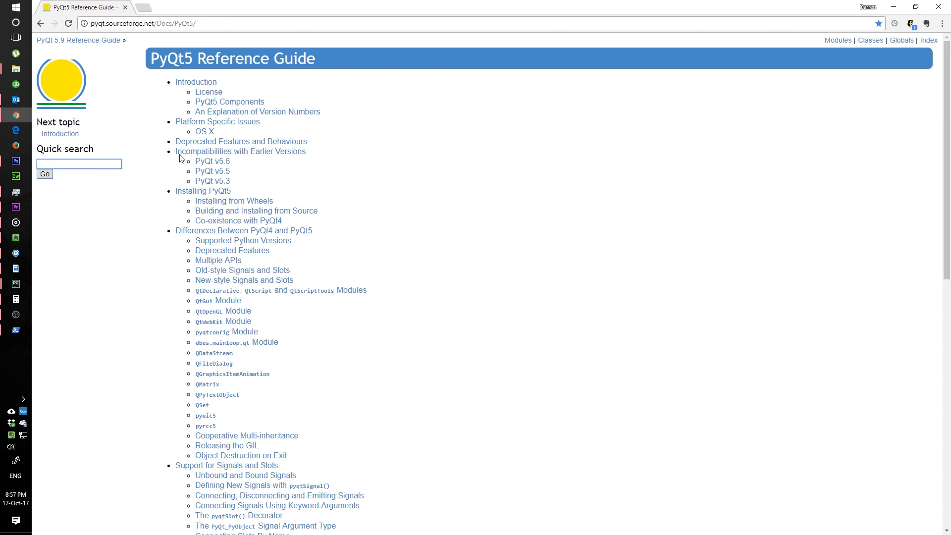
{"action": "mouse_move", "coordinate": [390, 169]}
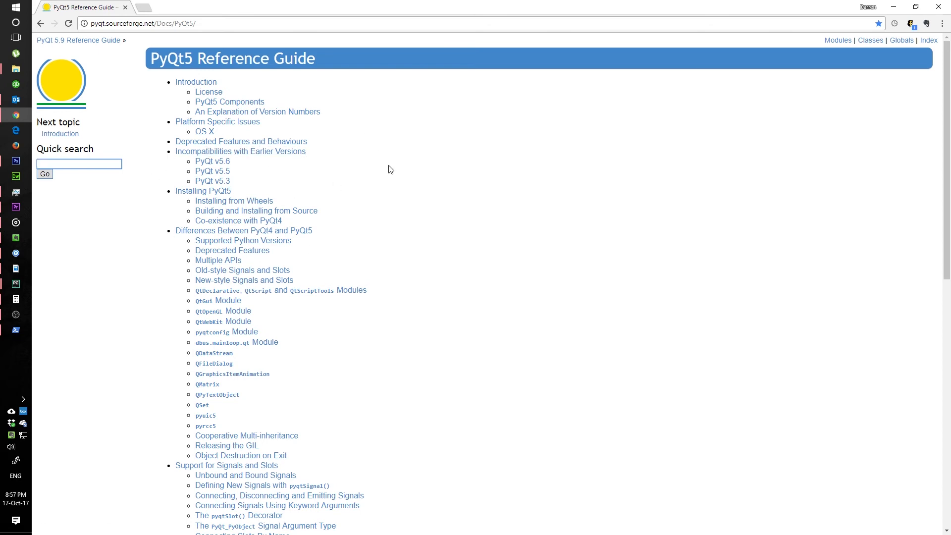
{"action": "left_click", "coordinate": [79, 163]}
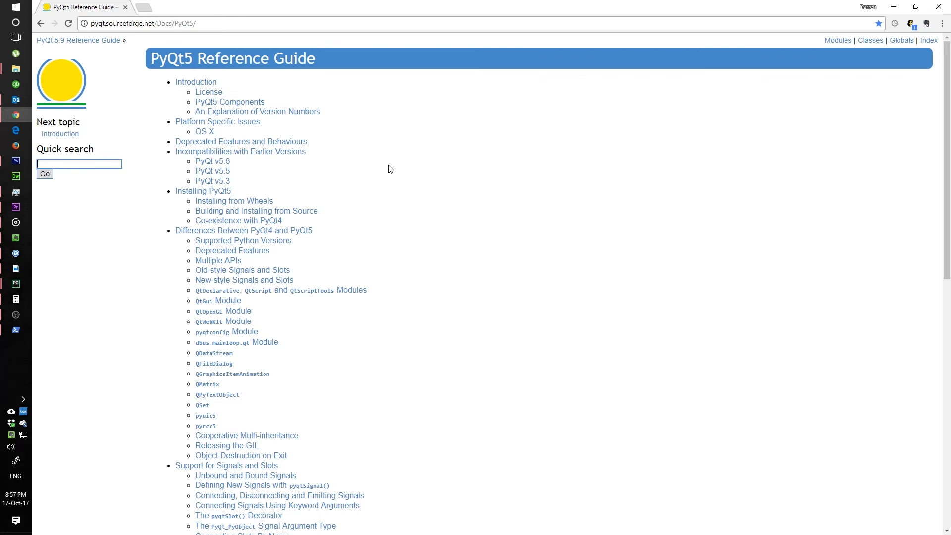
{"action": "mouse_move", "coordinate": [330, 180]}
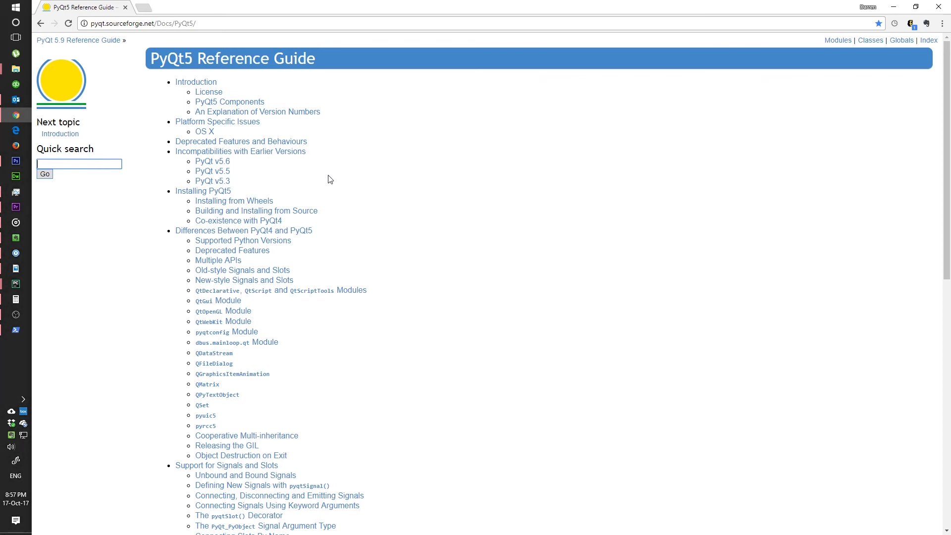
{"action": "mouse_move", "coordinate": [37, 333]}
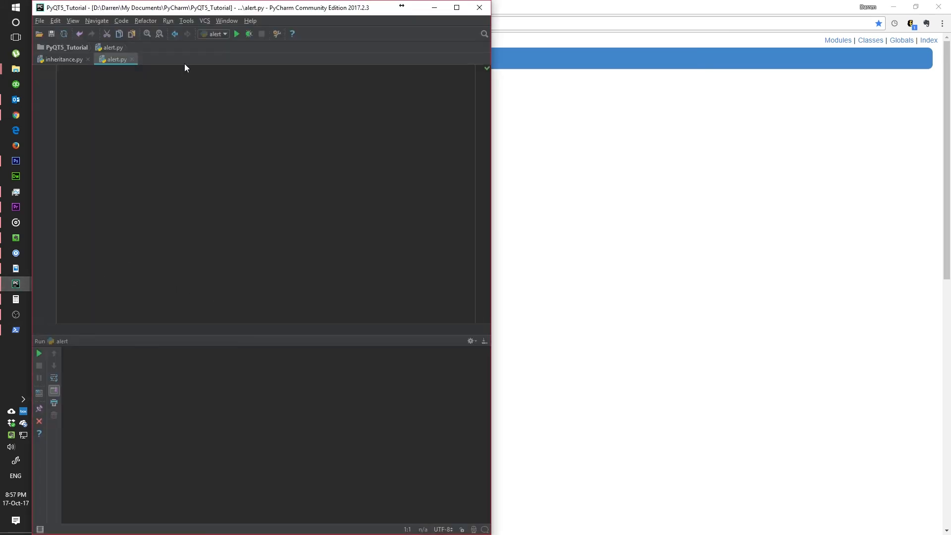
Run 'import PyQt5' in PyCharm's Python Console via Tools, completing without error.
{"action": "left_click", "coordinate": [186, 20]}
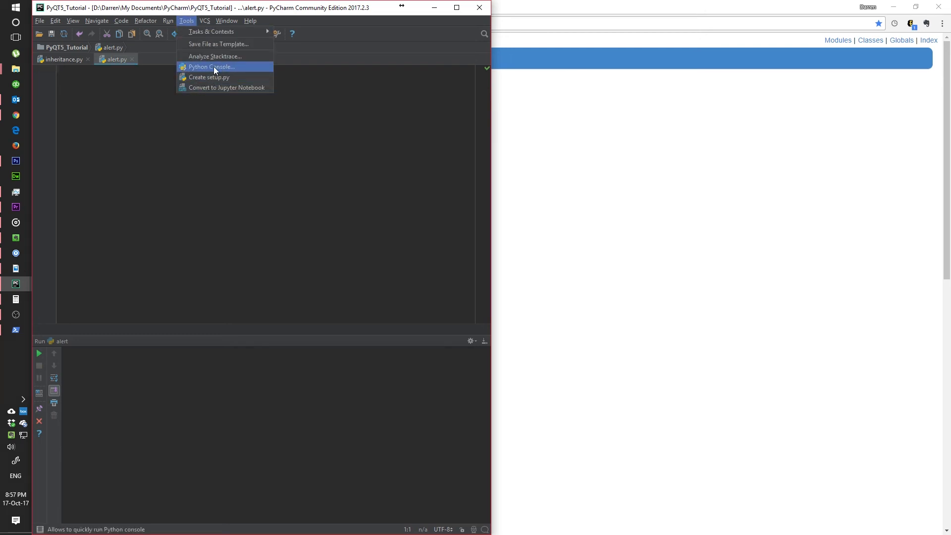
{"action": "left_click", "coordinate": [211, 67]}
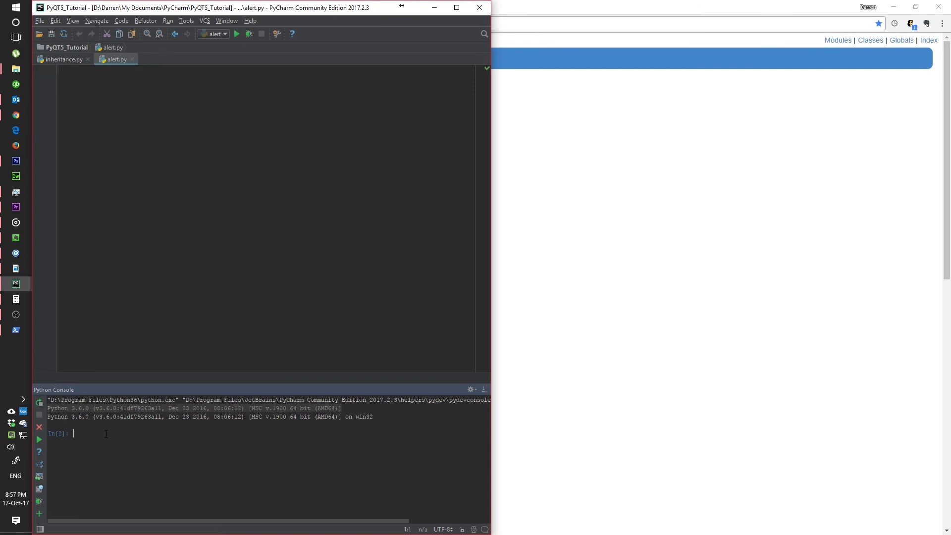
{"action": "type", "text": "import"}
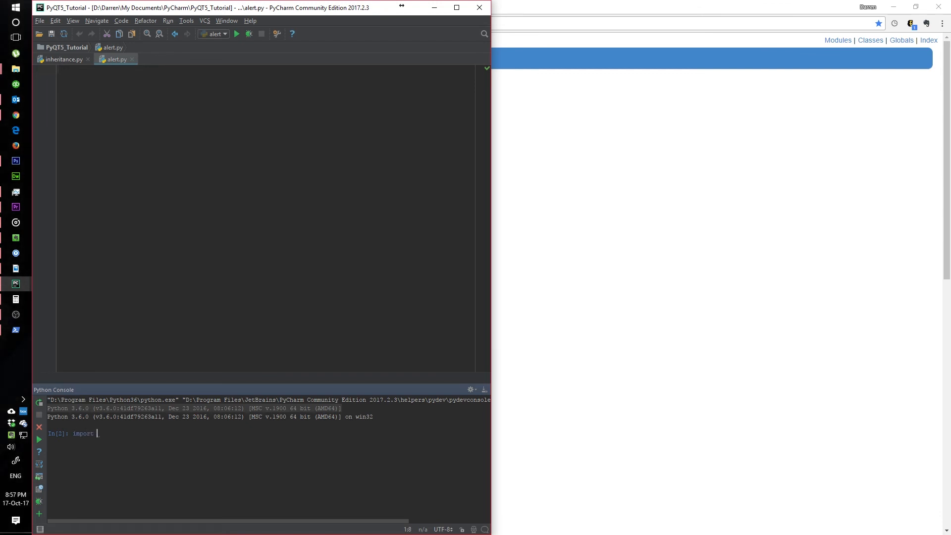
{"action": "type", "text": "s"}
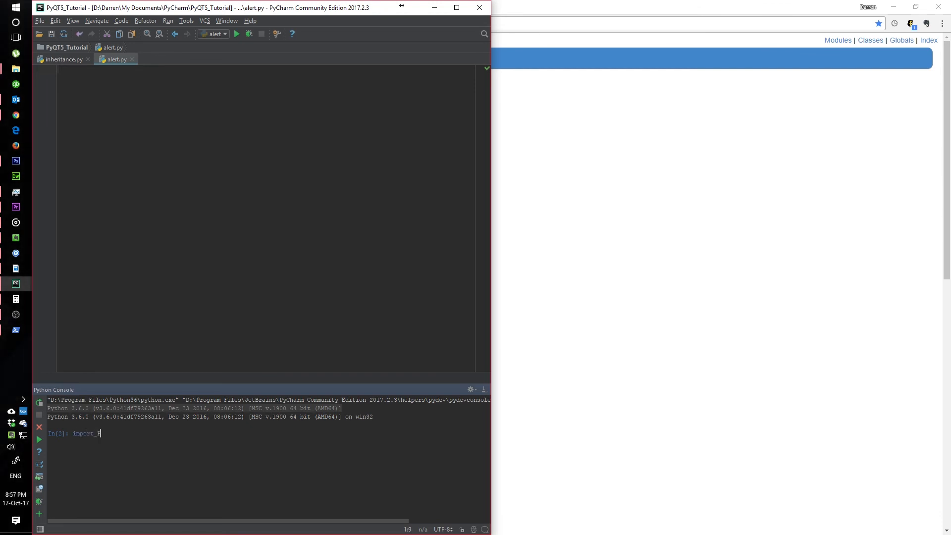
{"action": "type", "text": "PyQ"}
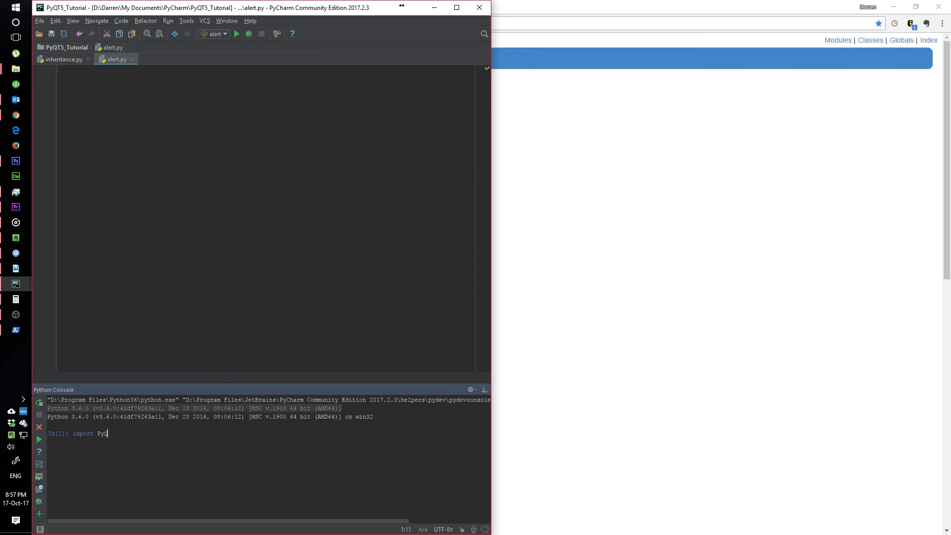
{"action": "type", "text": "t5"}
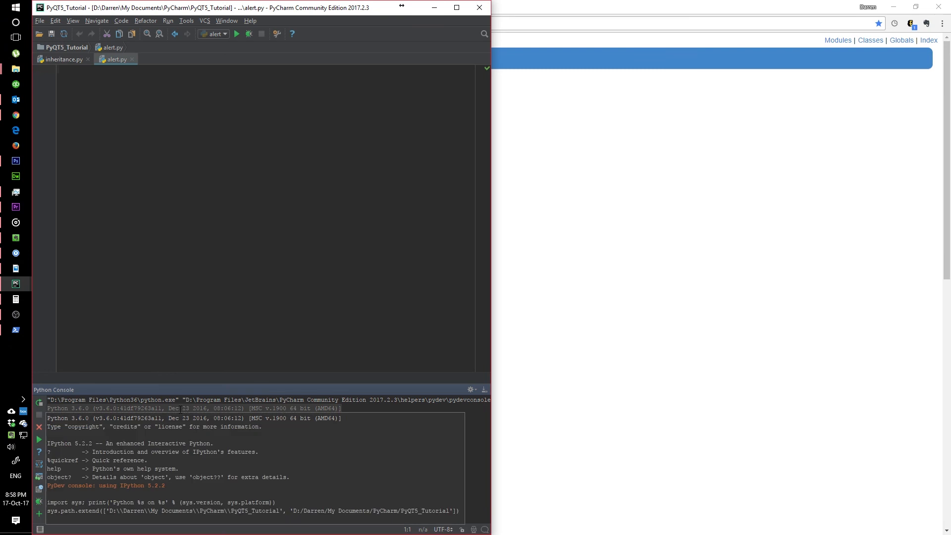
{"action": "type", "text": "import PyQt5"}
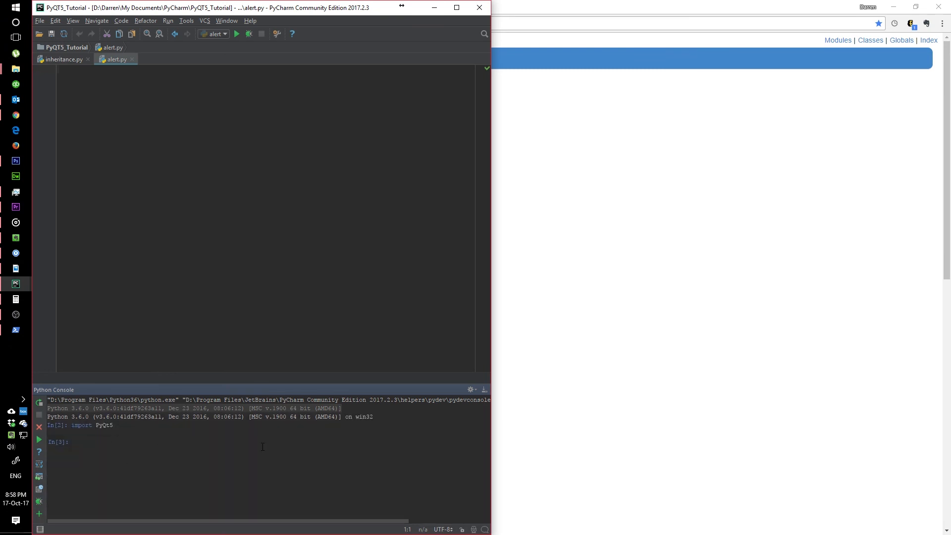
{"action": "mouse_move", "coordinate": [467, 56]}
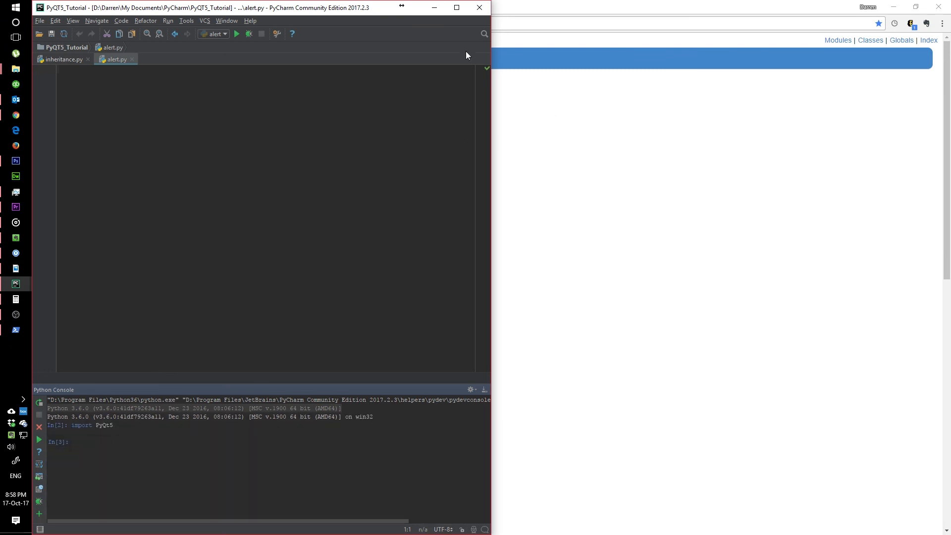
{"action": "mouse_move", "coordinate": [433, 7]}
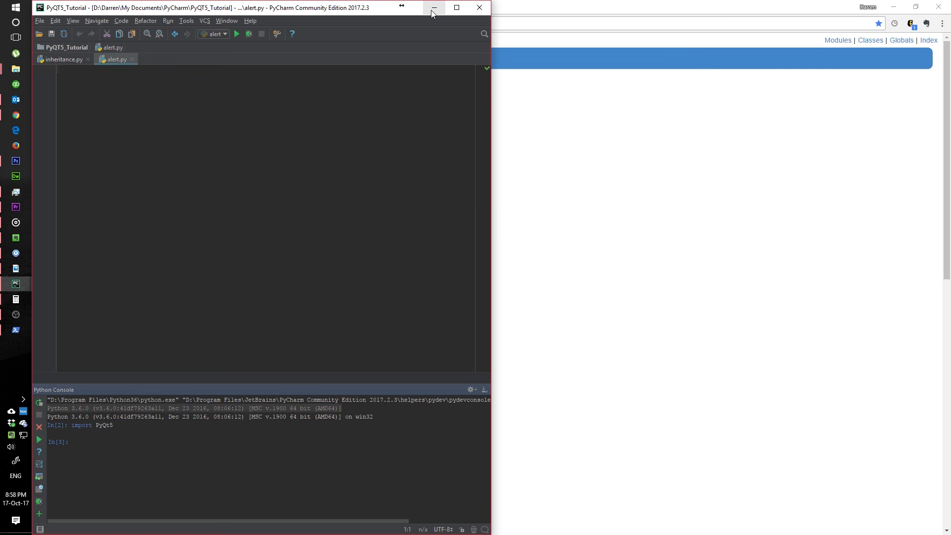
{"action": "mouse_move", "coordinate": [556, 234]}
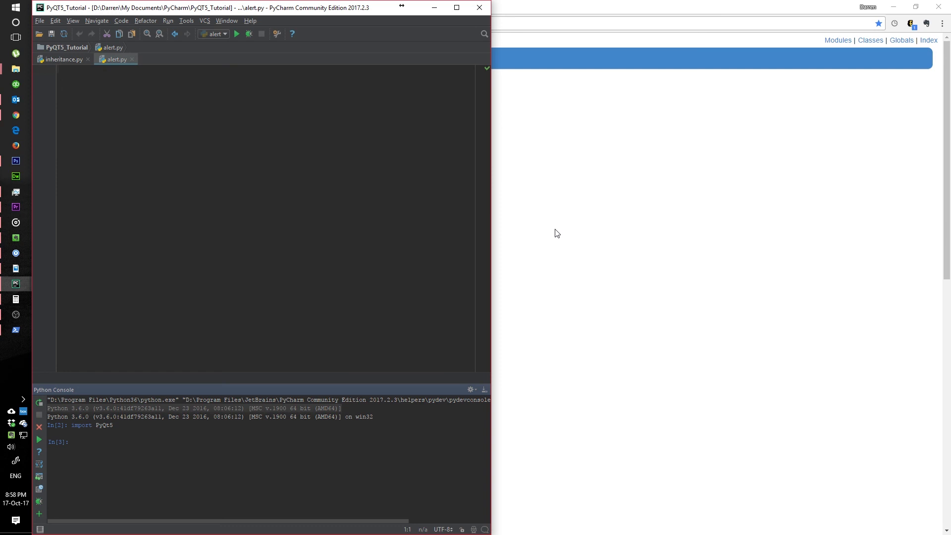